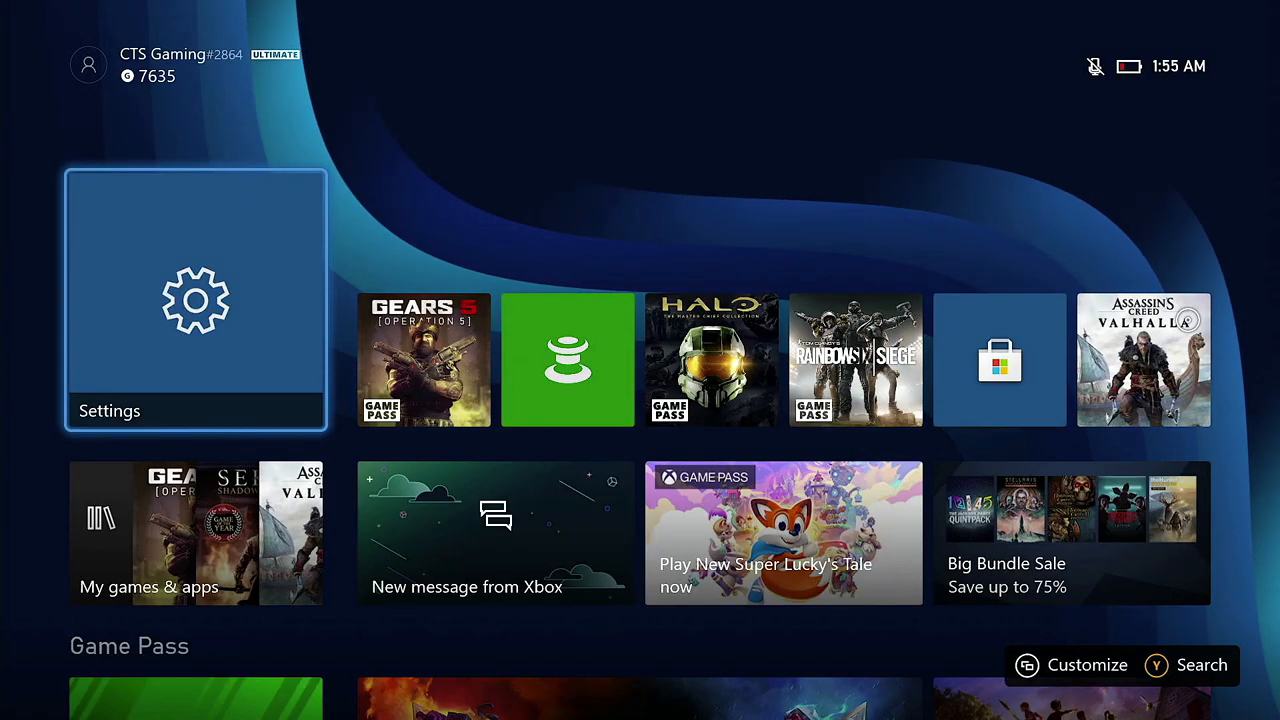
# Step: Open Settings from the guide's Profile & system tab, landing on the General page
pyautogui.press('Xbox')
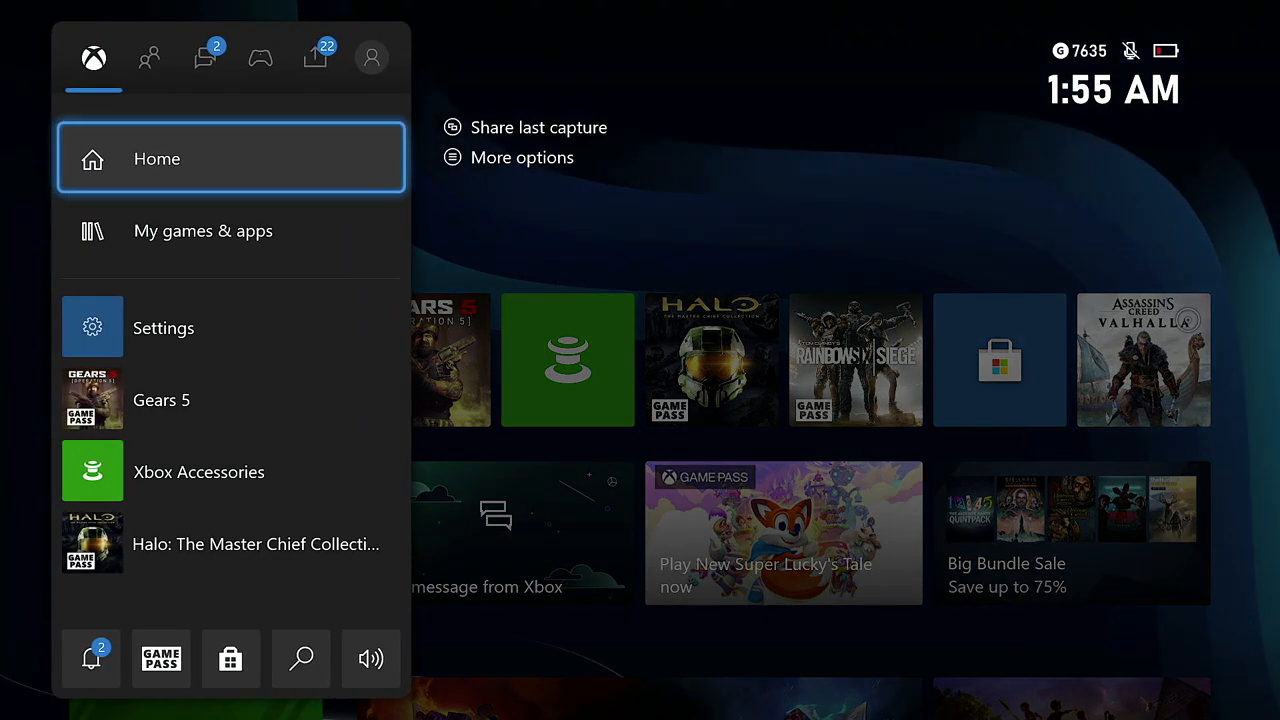
pyautogui.click(371, 56)
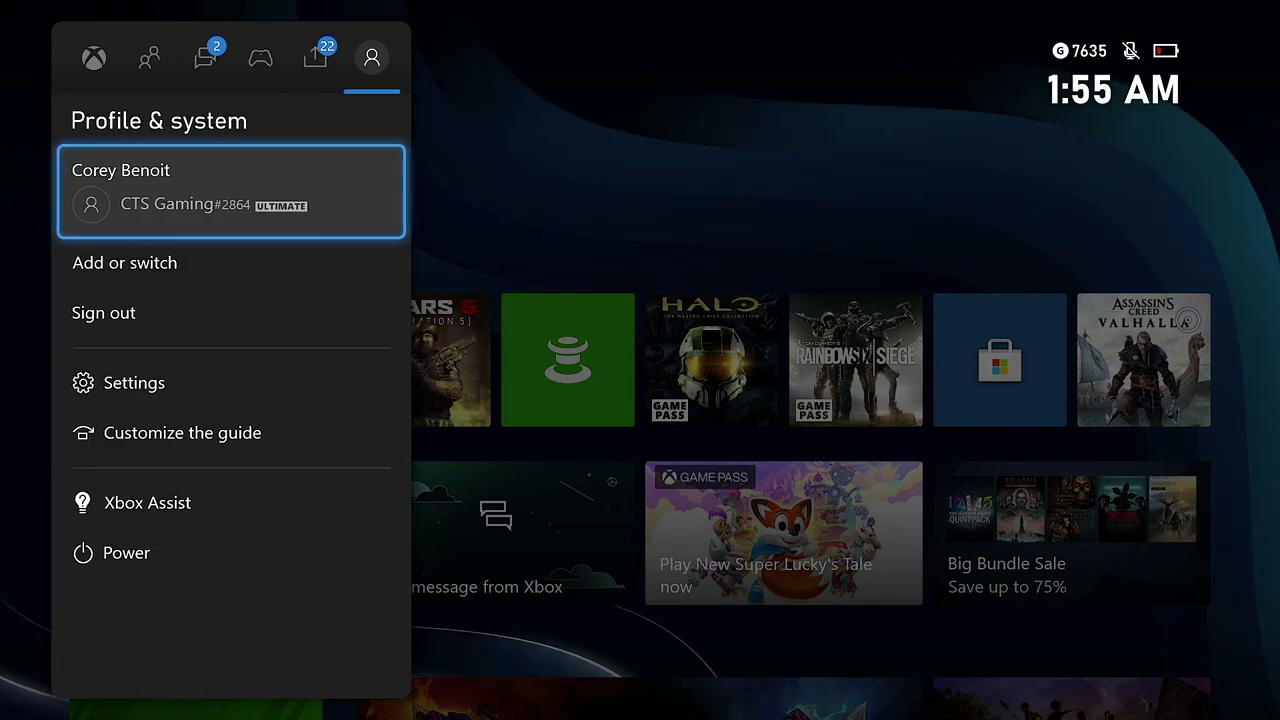
pyautogui.click(133, 382)
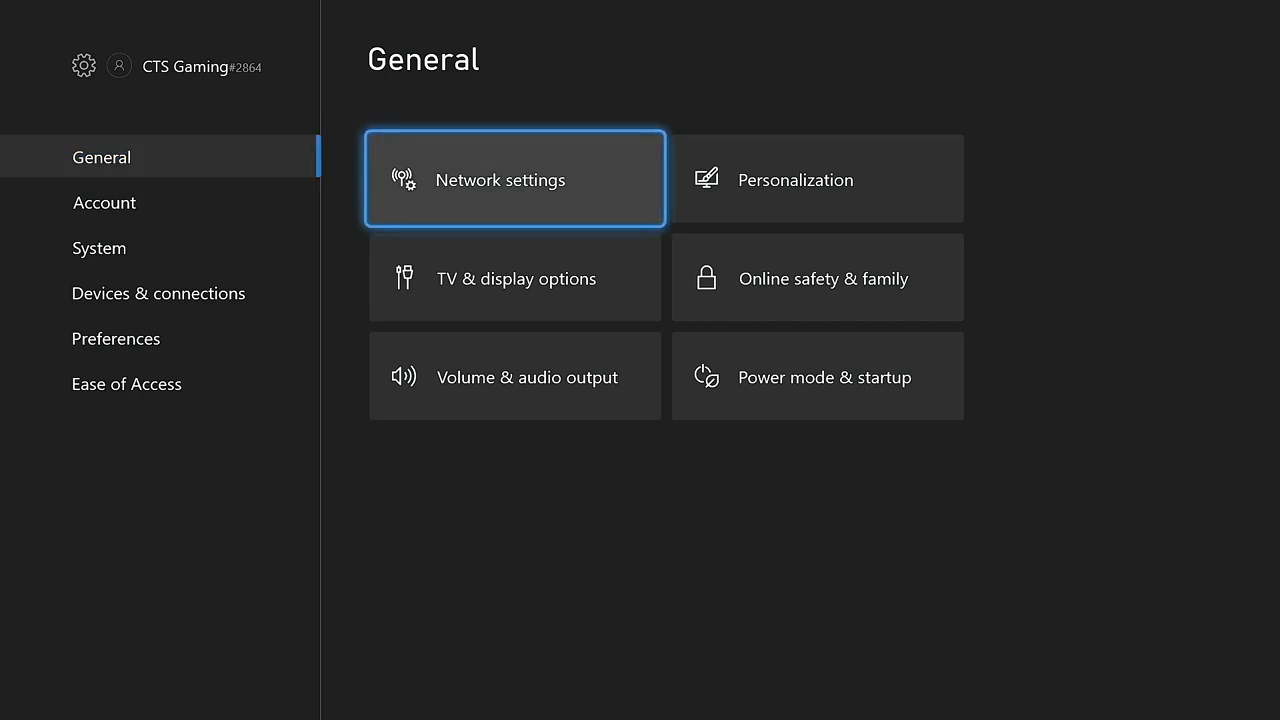
# Step: Go into TV & display options and open Video fidelity & overscan
pyautogui.click(515, 277)
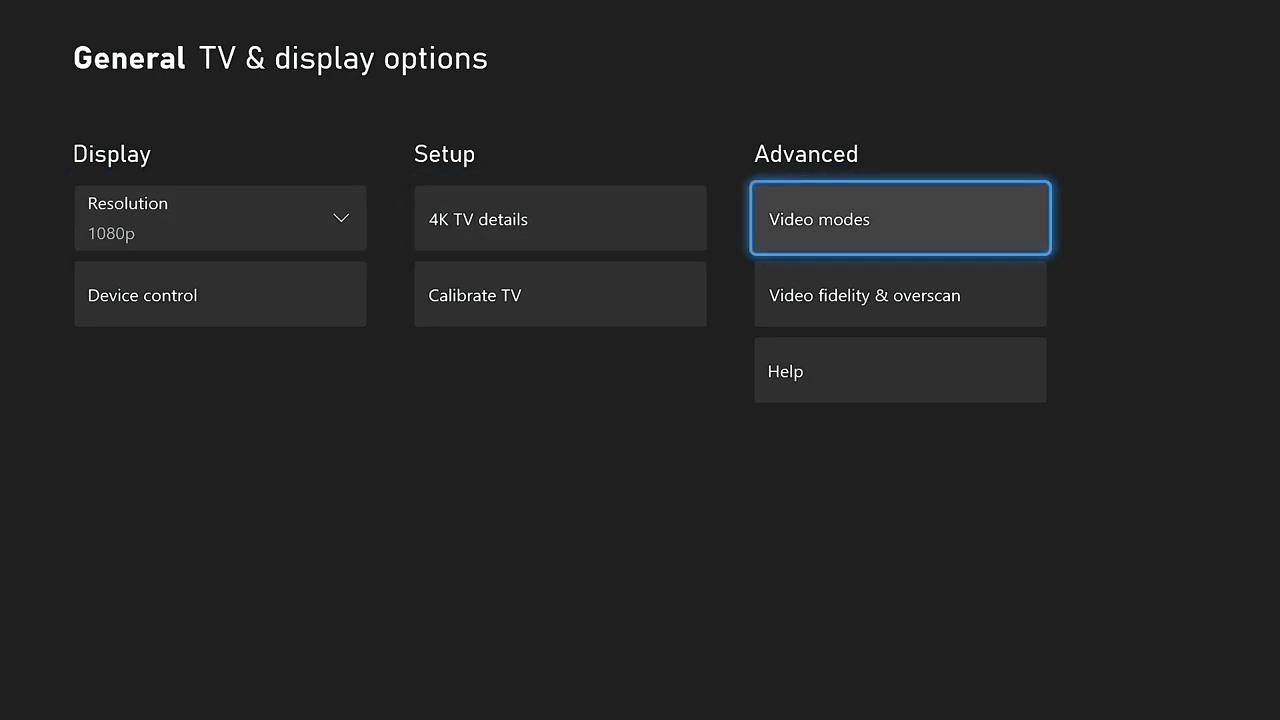
pyautogui.press('Down')
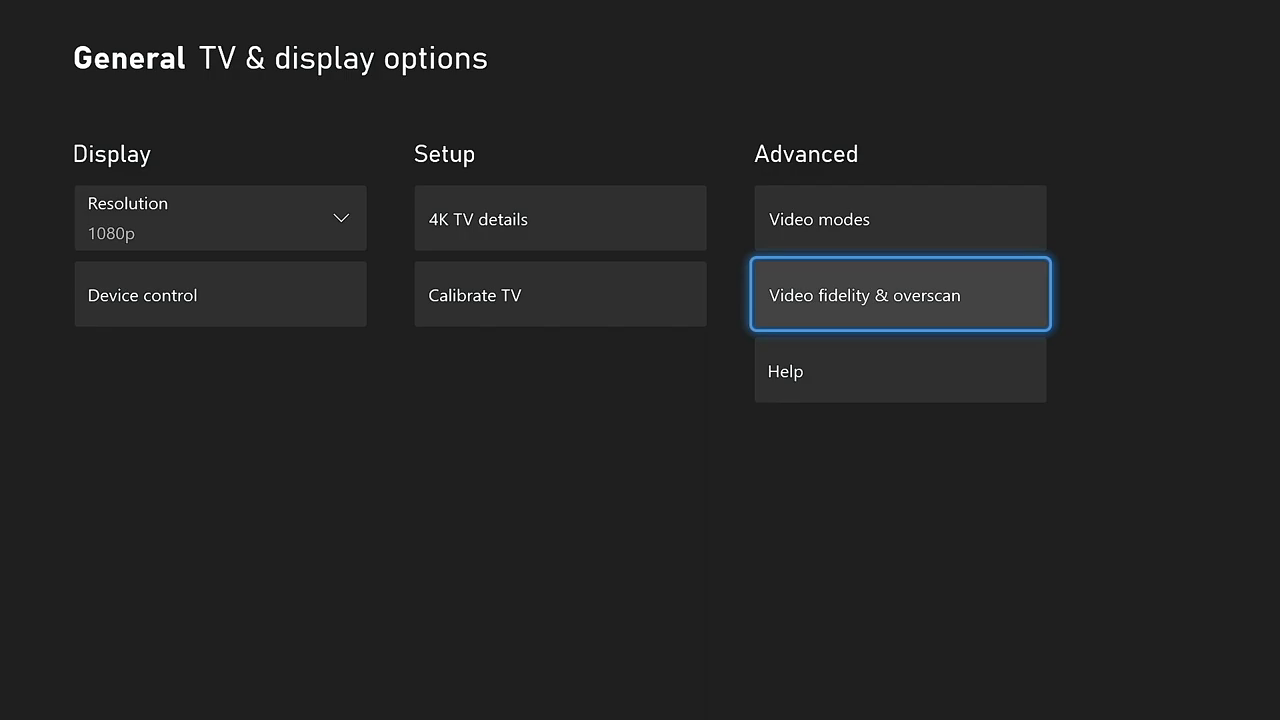
pyautogui.click(899, 294)
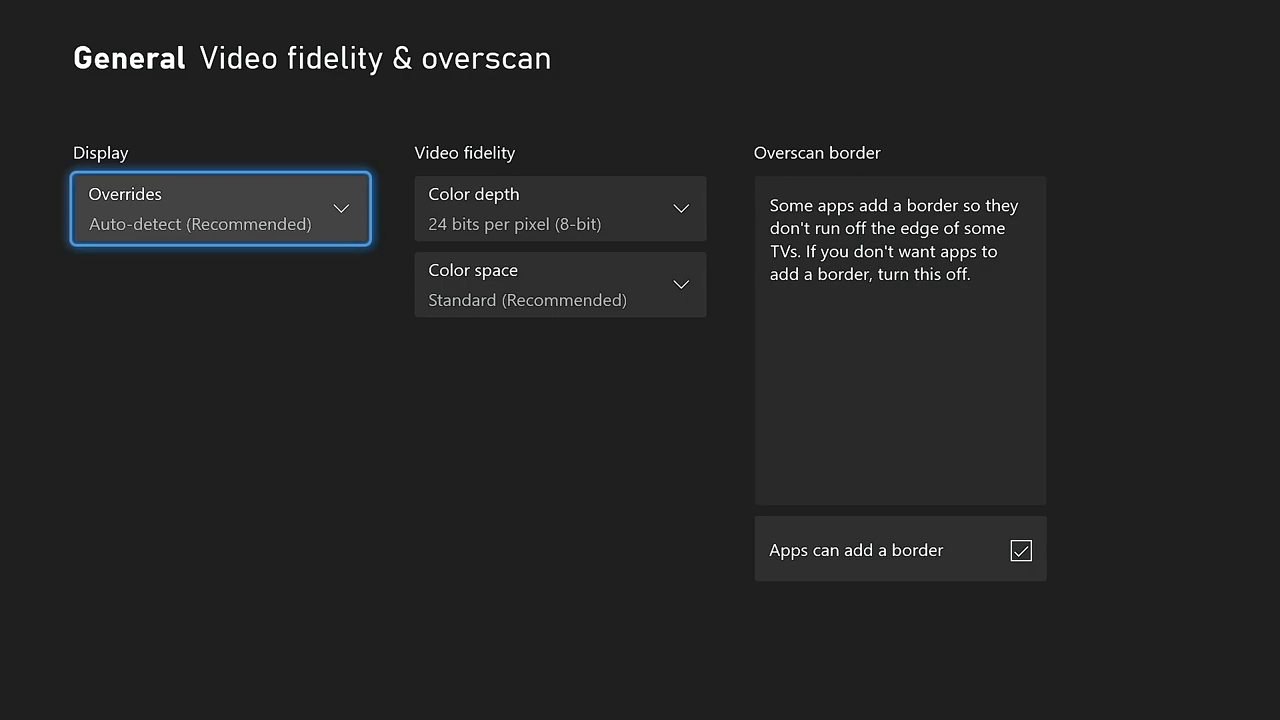
# Step: Apply a display override, leaving resolution at 640 x 480 and 60 Hz
pyautogui.click(219, 208)
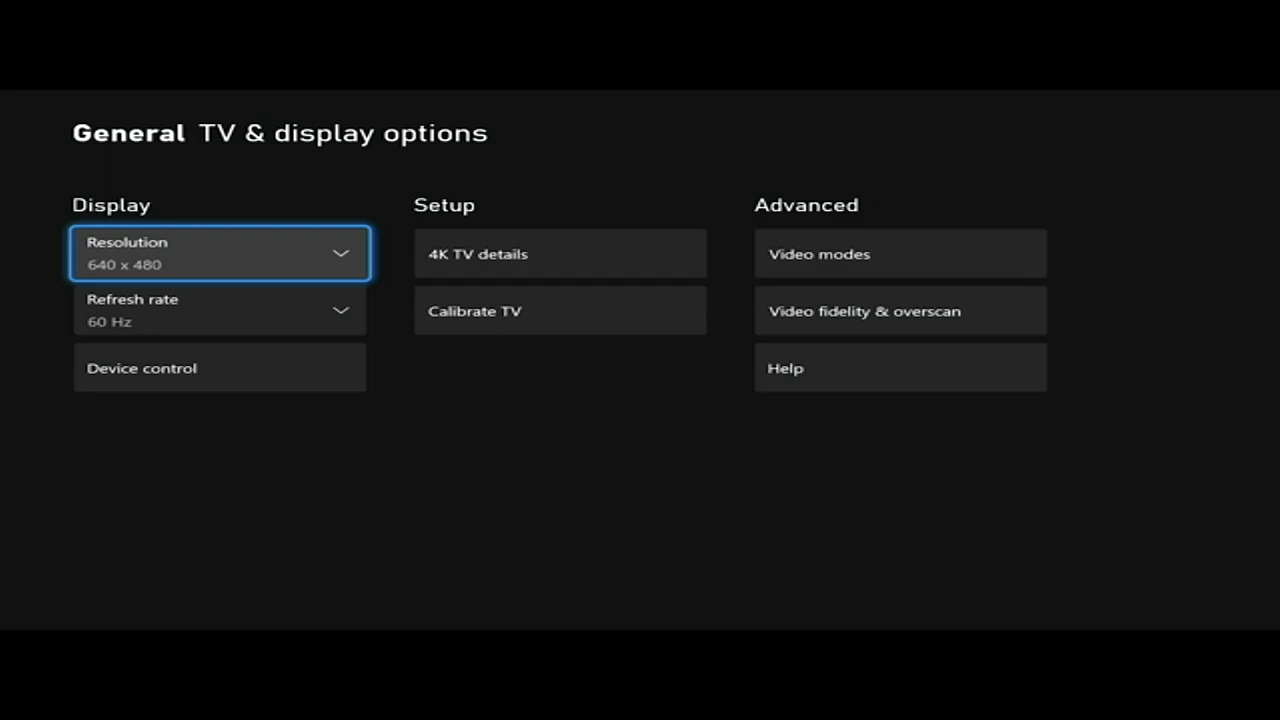
# Step: Change the resolution to 1080p and confirm Yes to keep it
pyautogui.click(219, 252)
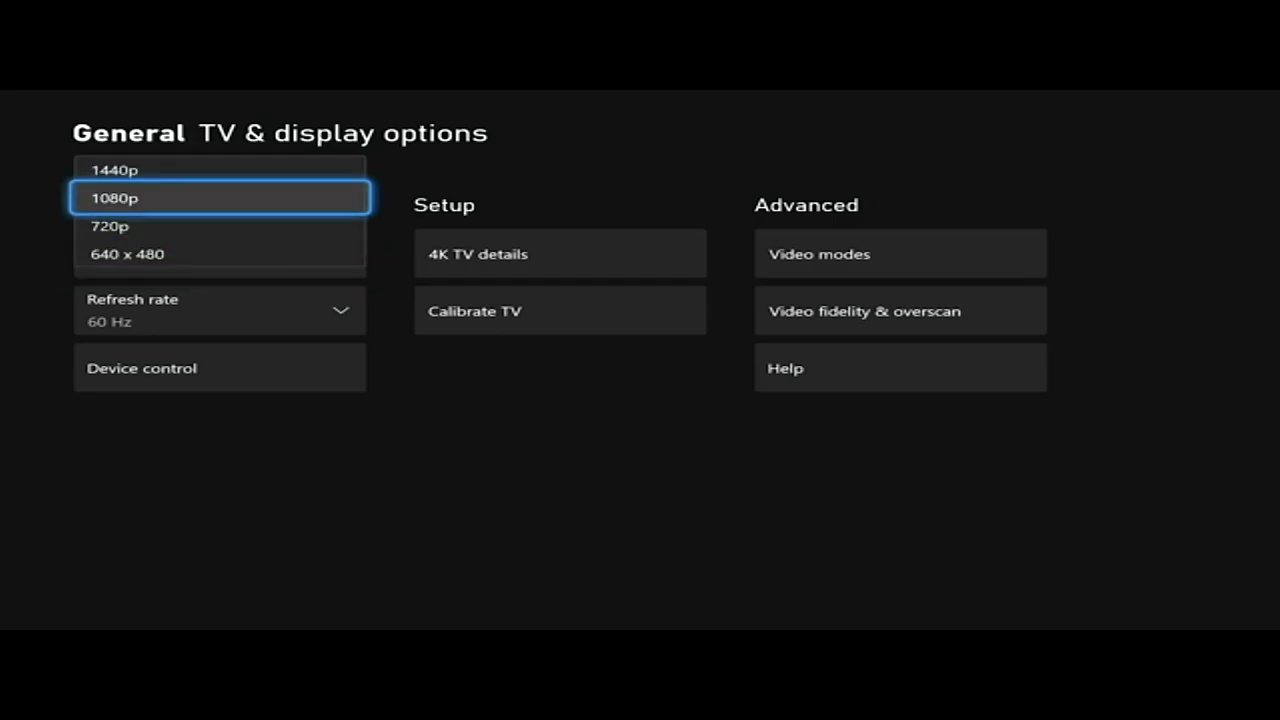
pyautogui.click(219, 197)
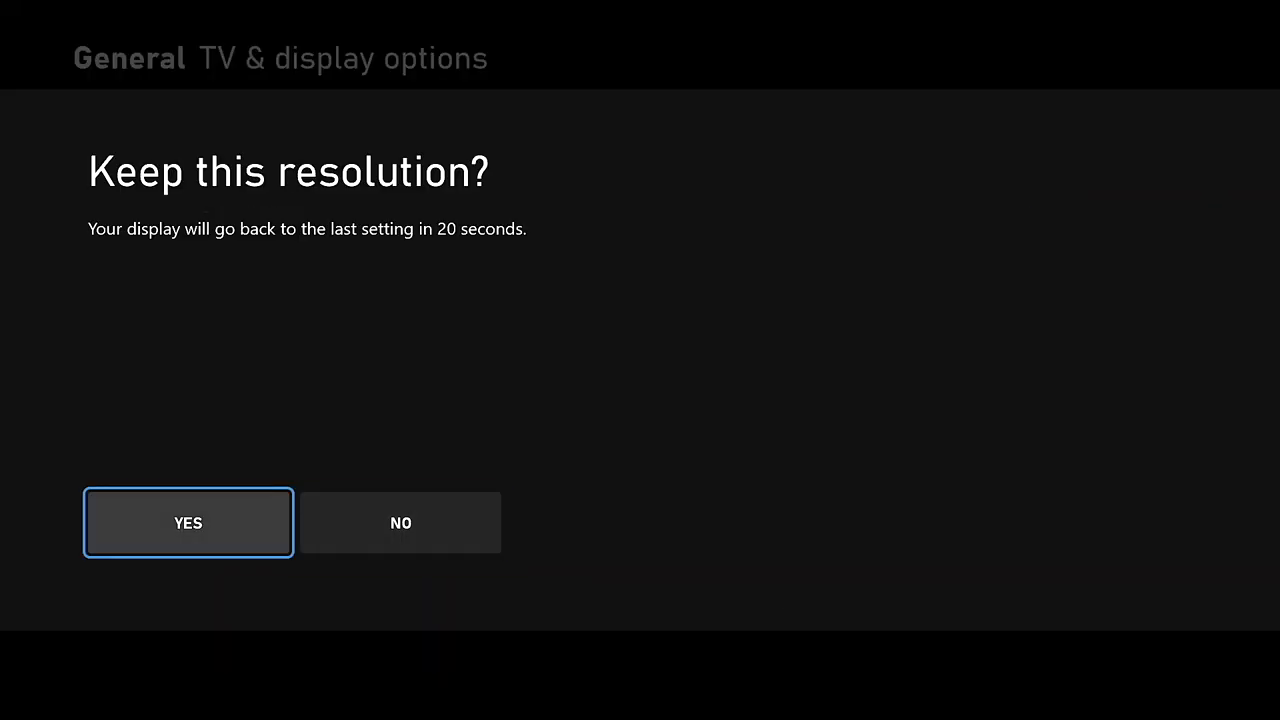
pyautogui.click(188, 522)
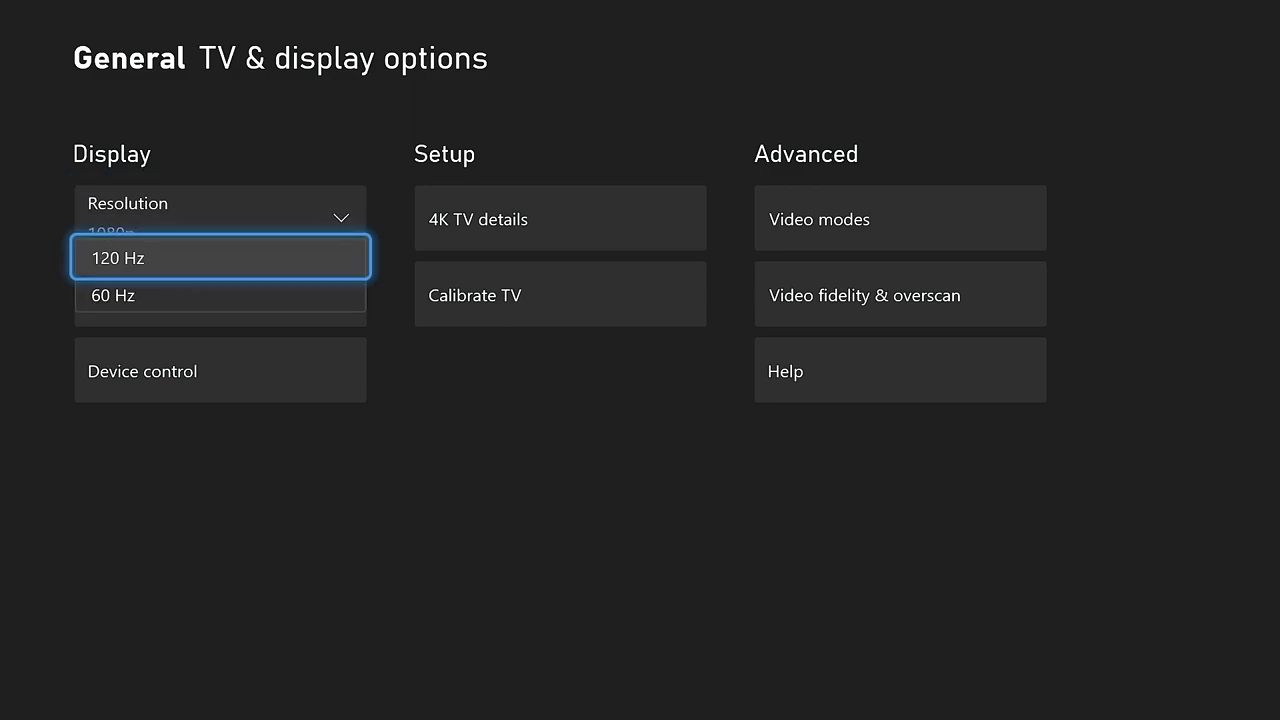
# Step: Select 120 Hz as the refresh rate, then head back to General settings
pyautogui.click(220, 295)
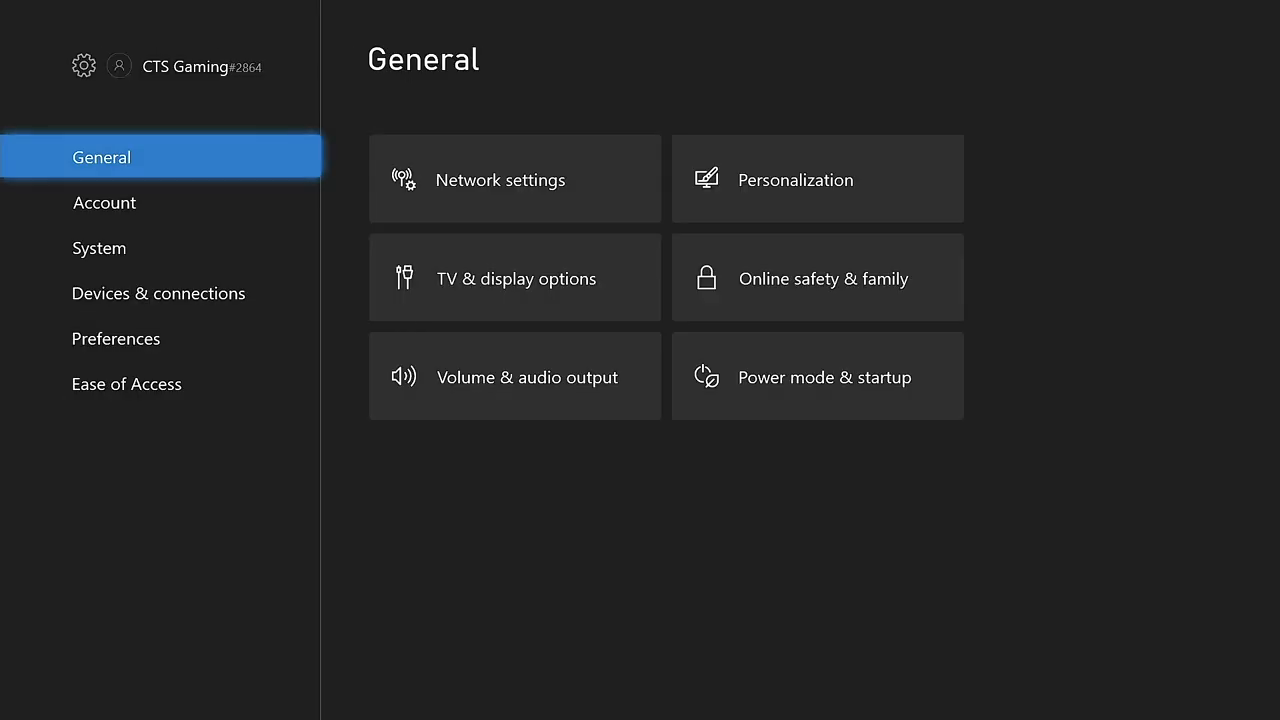
# Step: Reopen TV & display options and go into Video modes under Advanced
pyautogui.click(514, 277)
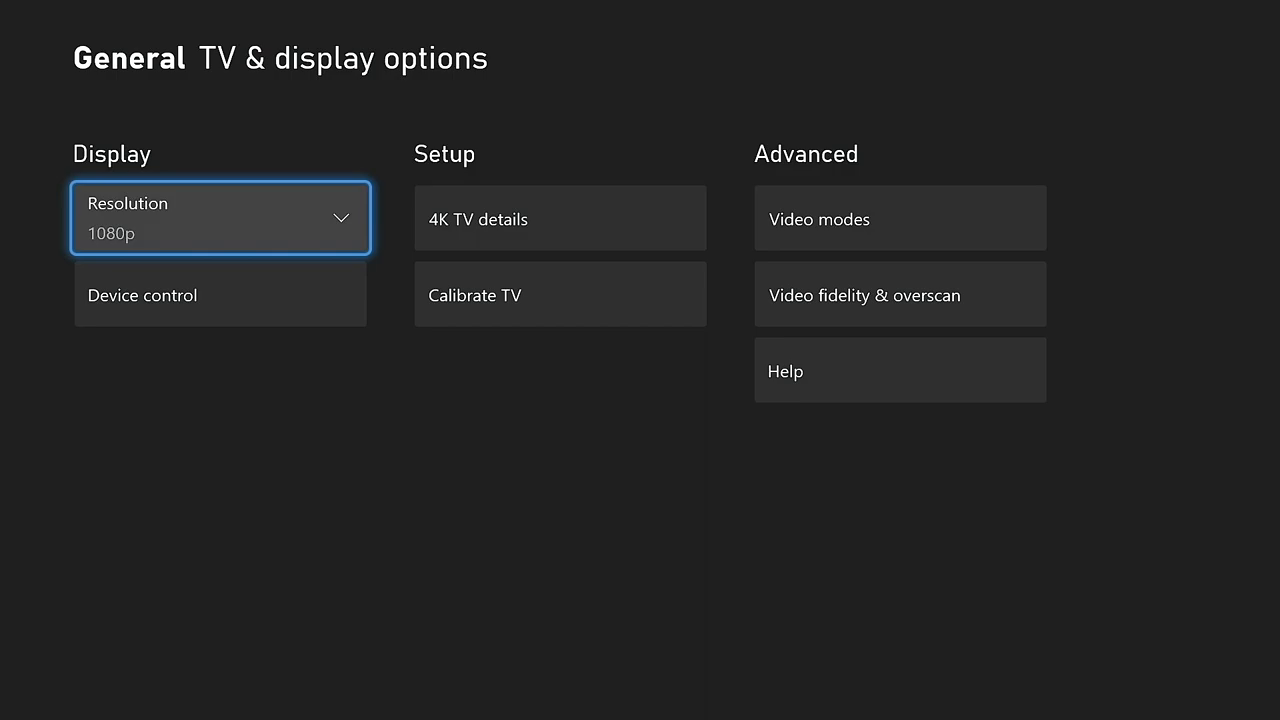
pyautogui.click(899, 294)
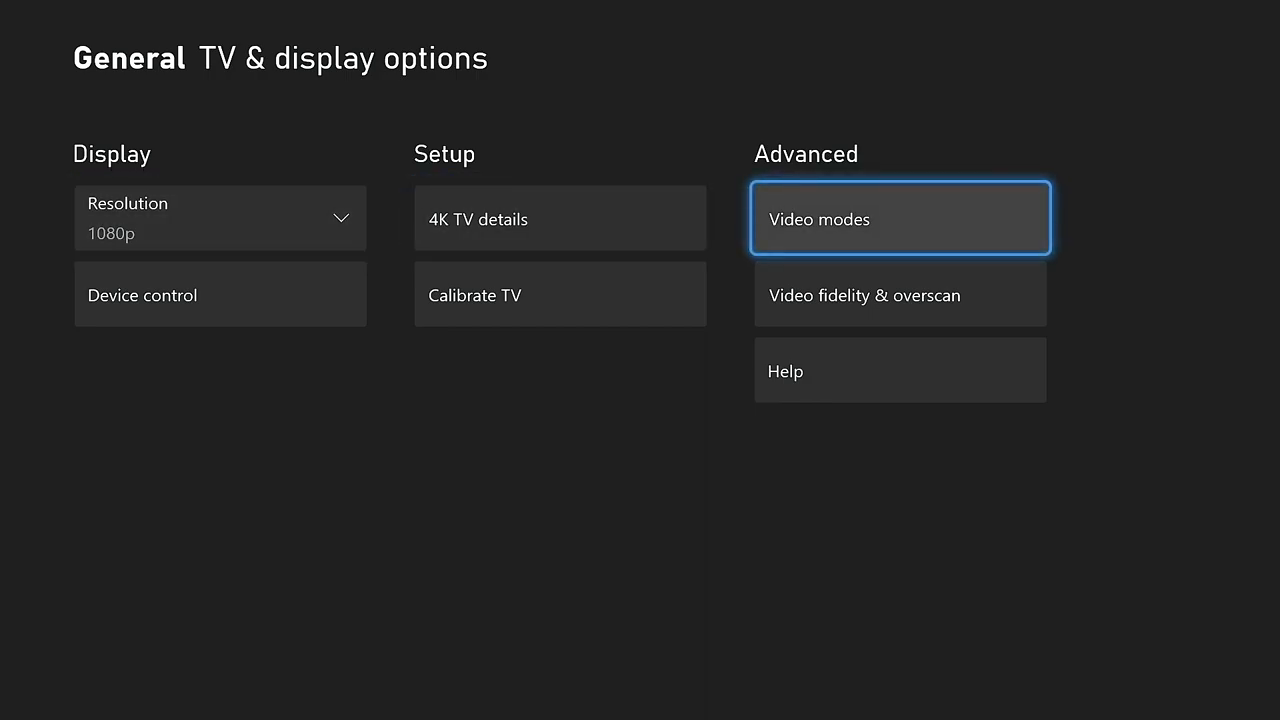
pyautogui.click(899, 218)
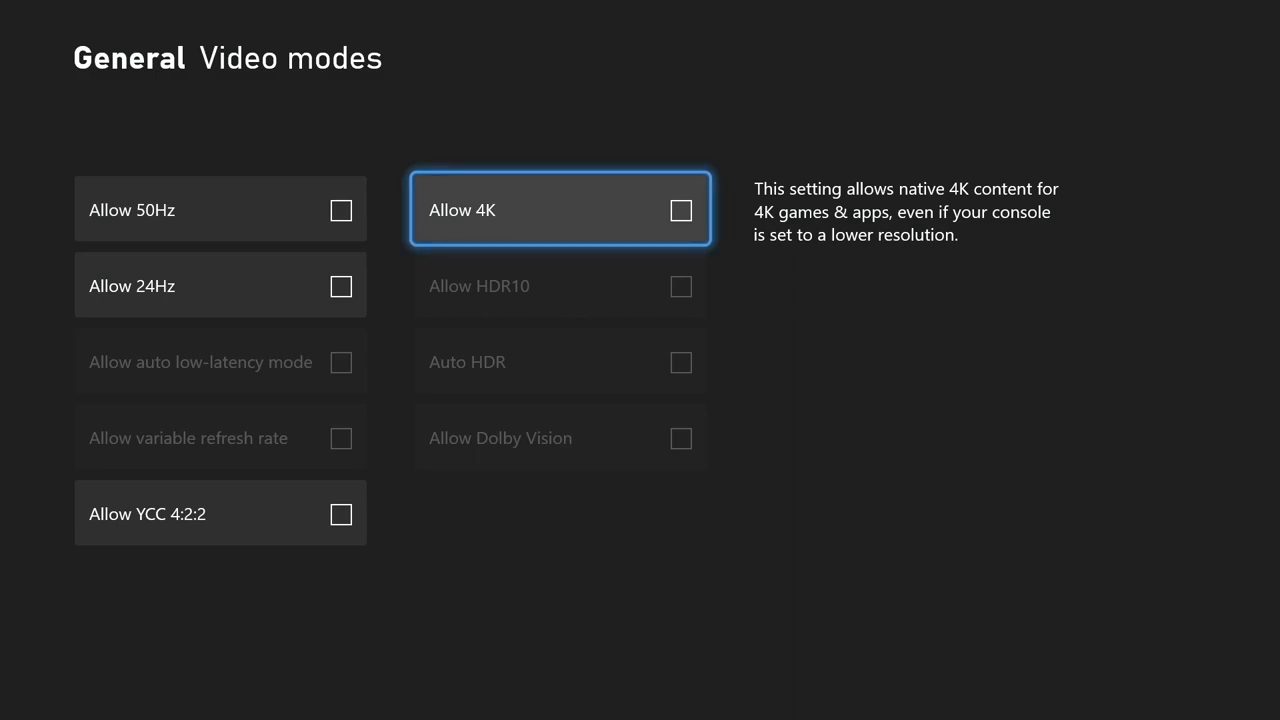
# Step: Check Allow 4K and confirm keeping the new video mode
pyautogui.click(560, 210)
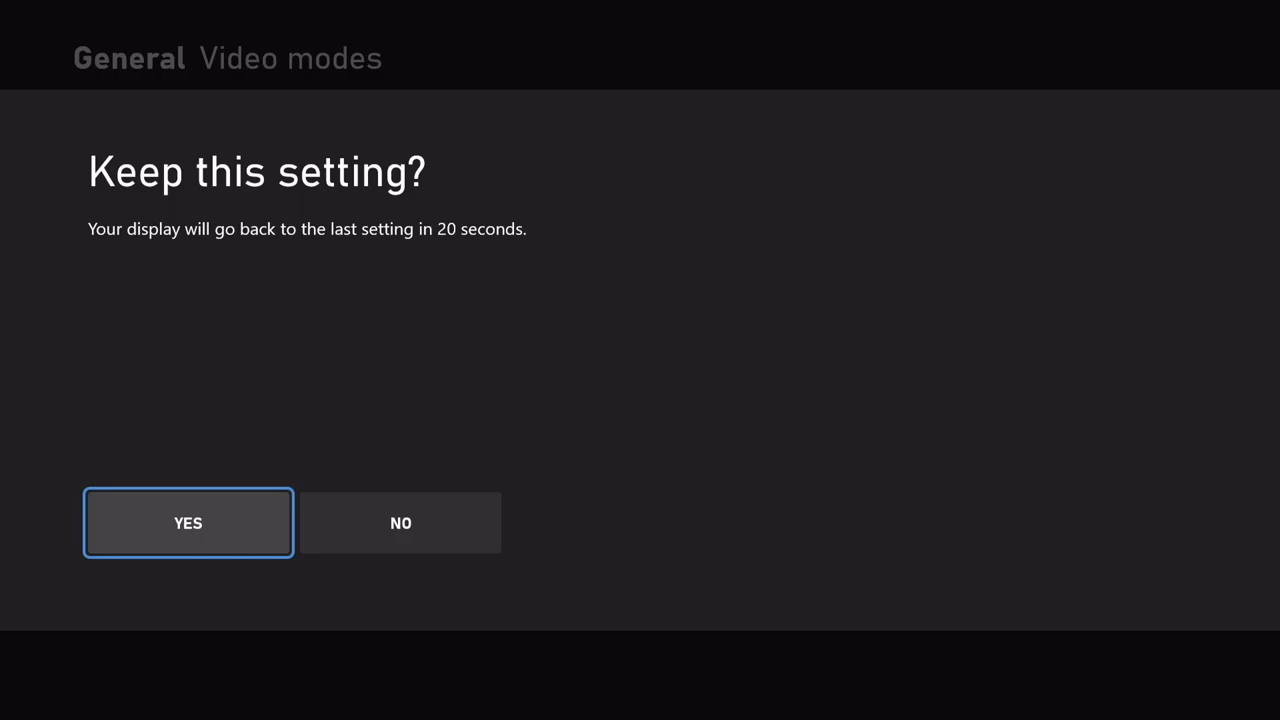
pyautogui.click(188, 522)
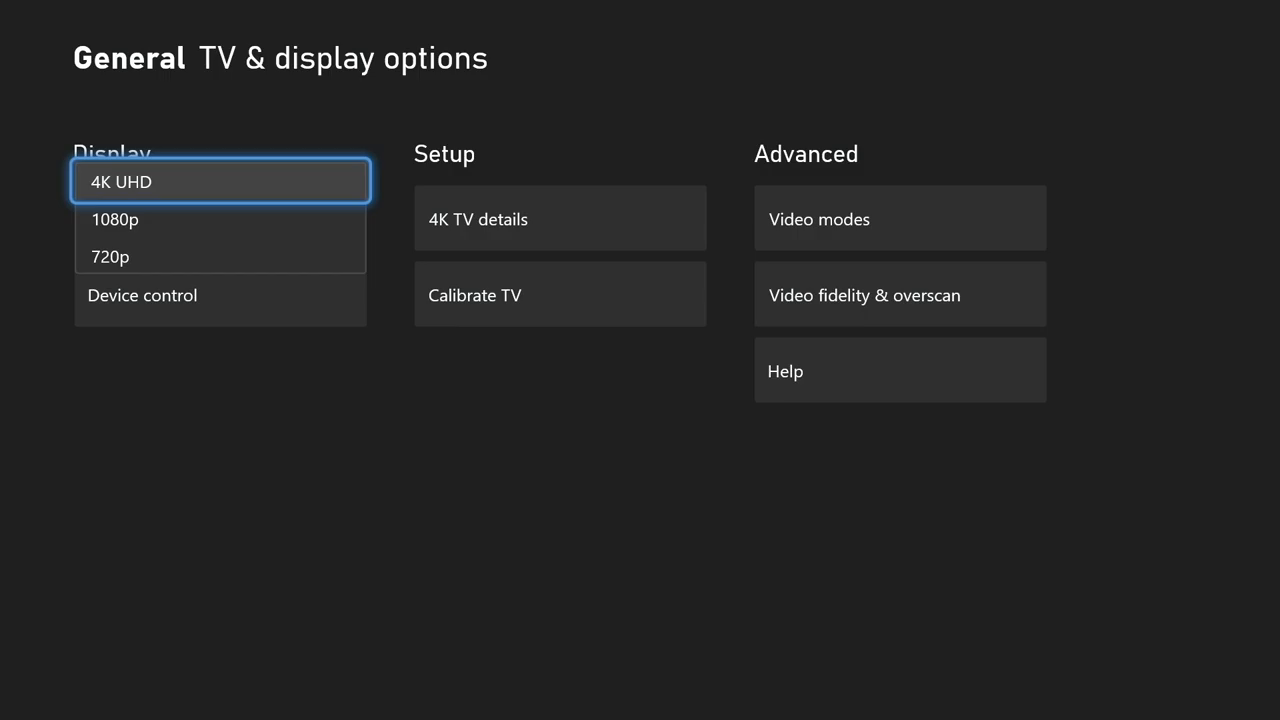
# Step: Pick 4K UHD resolution, keep it, and return to the Home screen
pyautogui.click(220, 181)
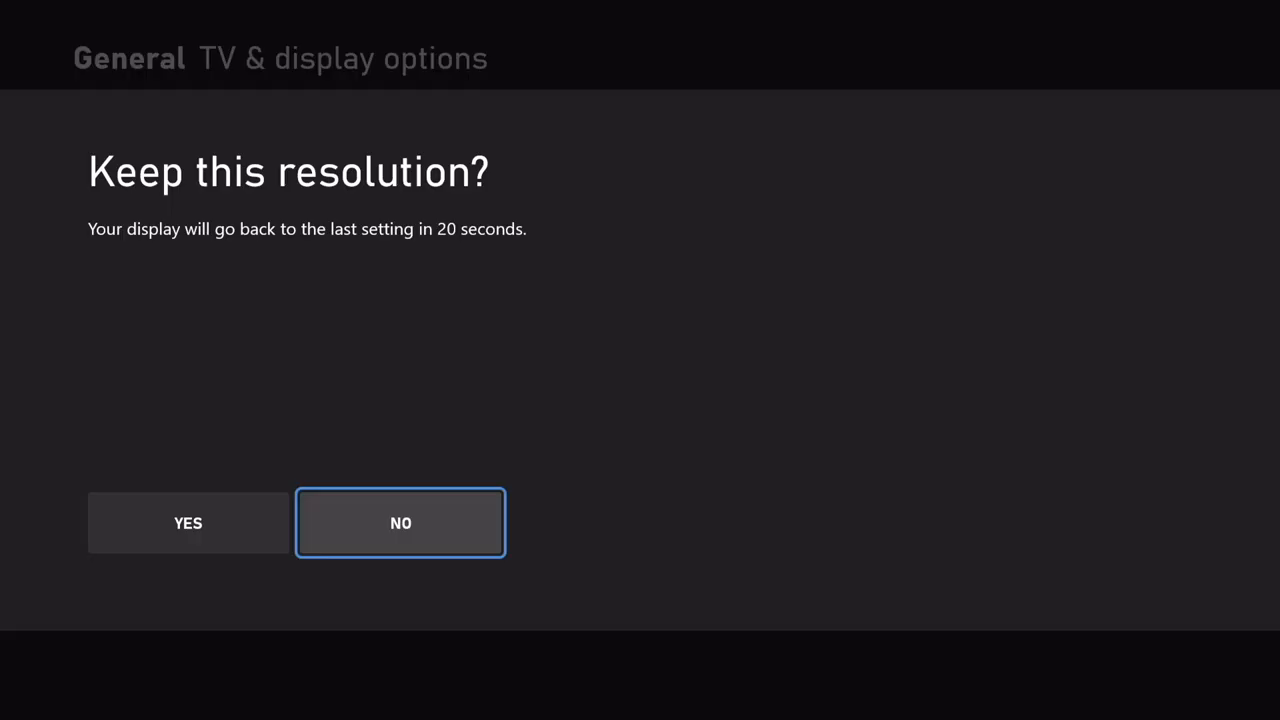
pyautogui.click(400, 522)
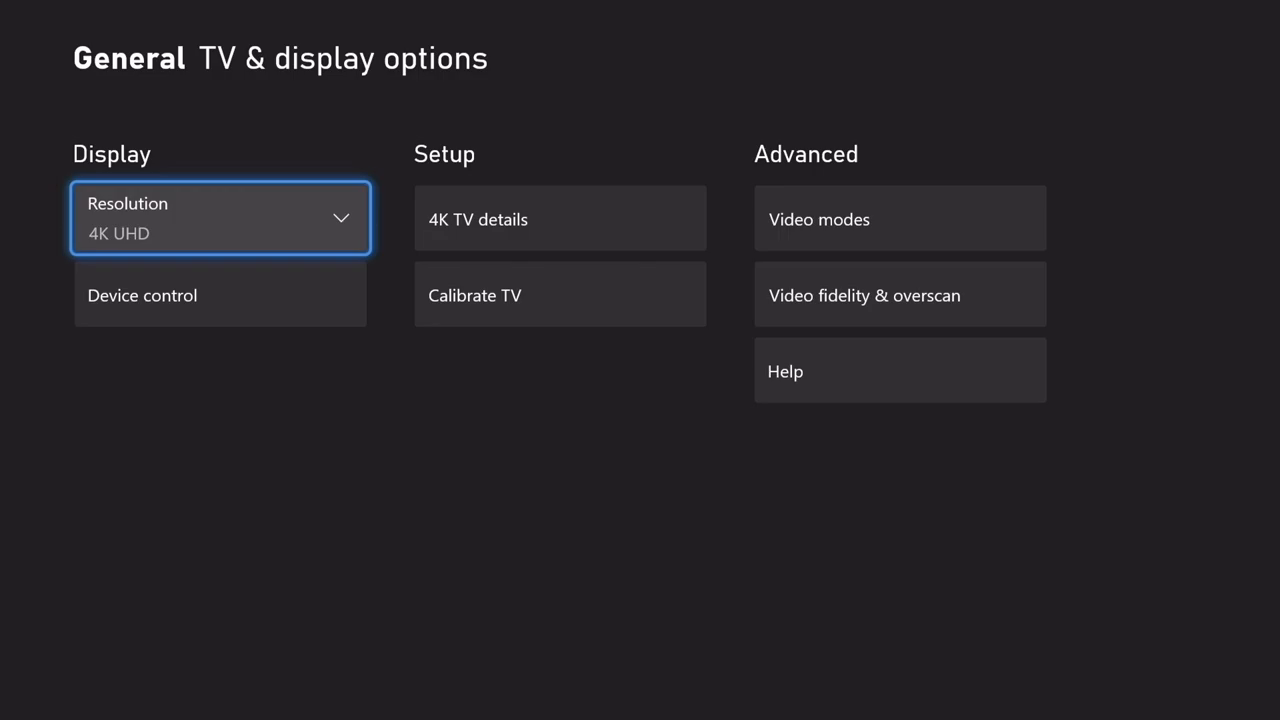
pyautogui.click(478, 219)
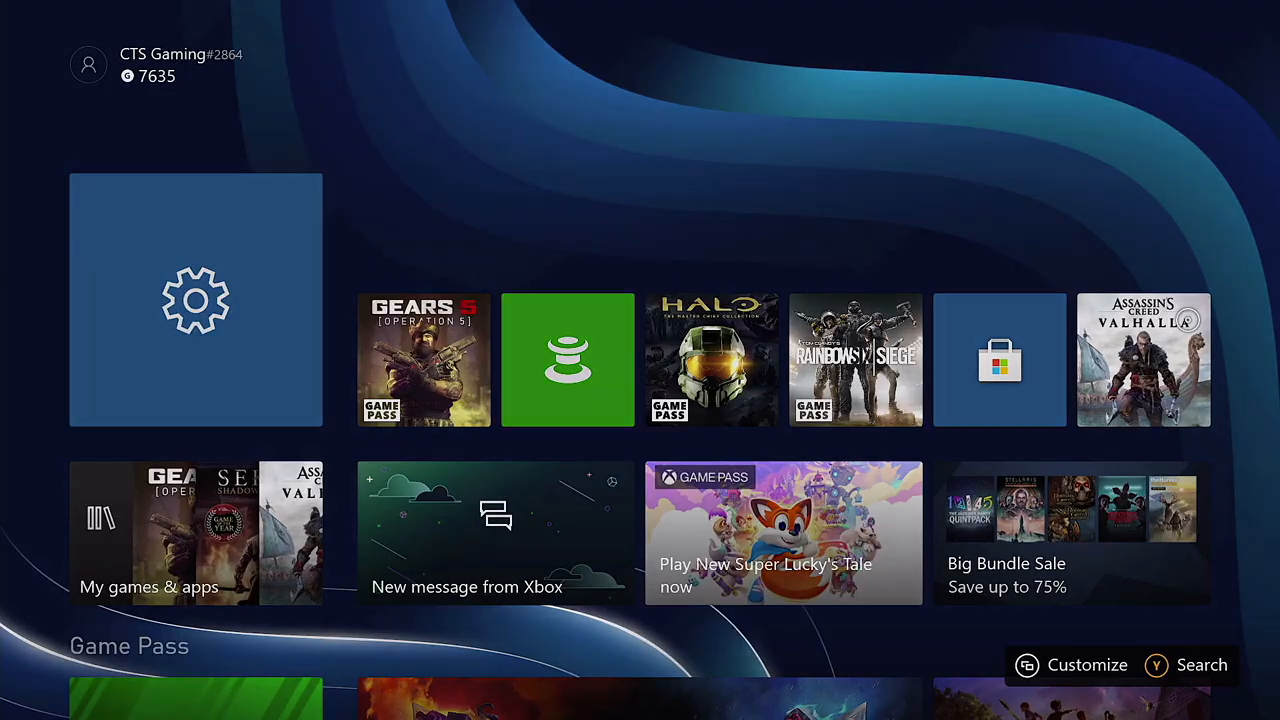
# Step: Review Capture settings from the guide's Capture & share tab: one-minute 1080p SDR clips
pyautogui.click(315, 57)
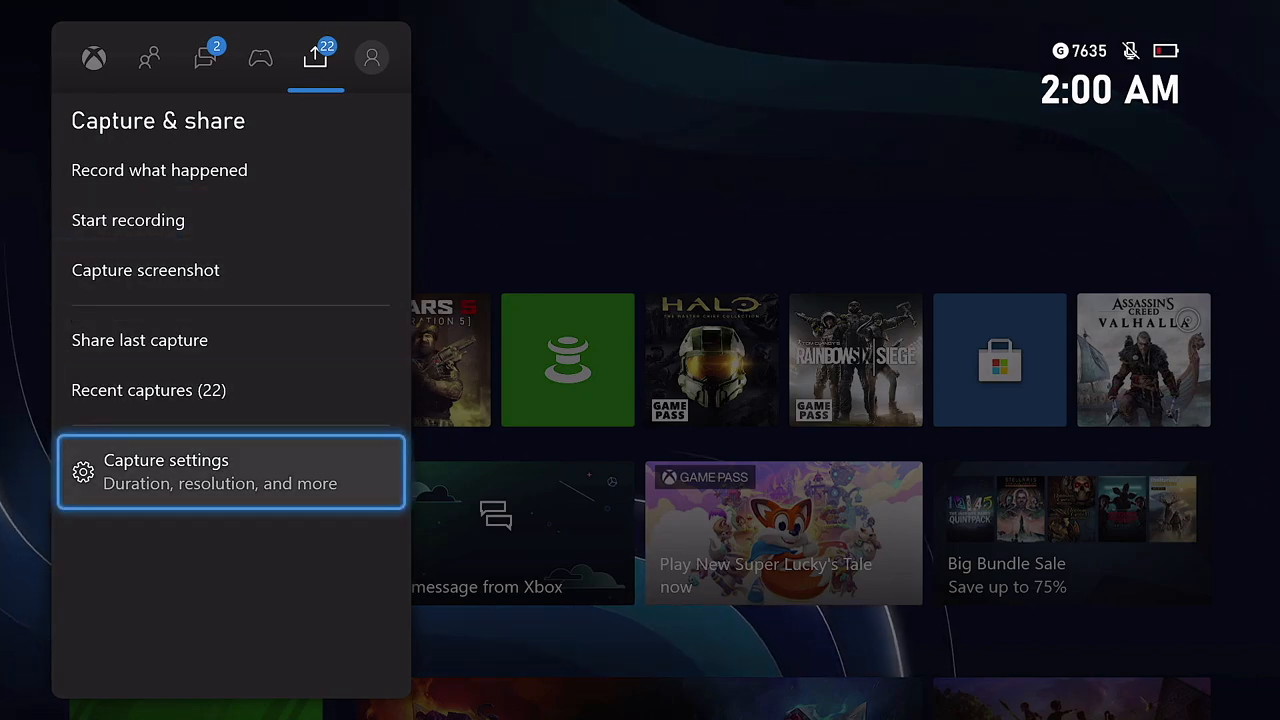
pyautogui.click(165, 470)
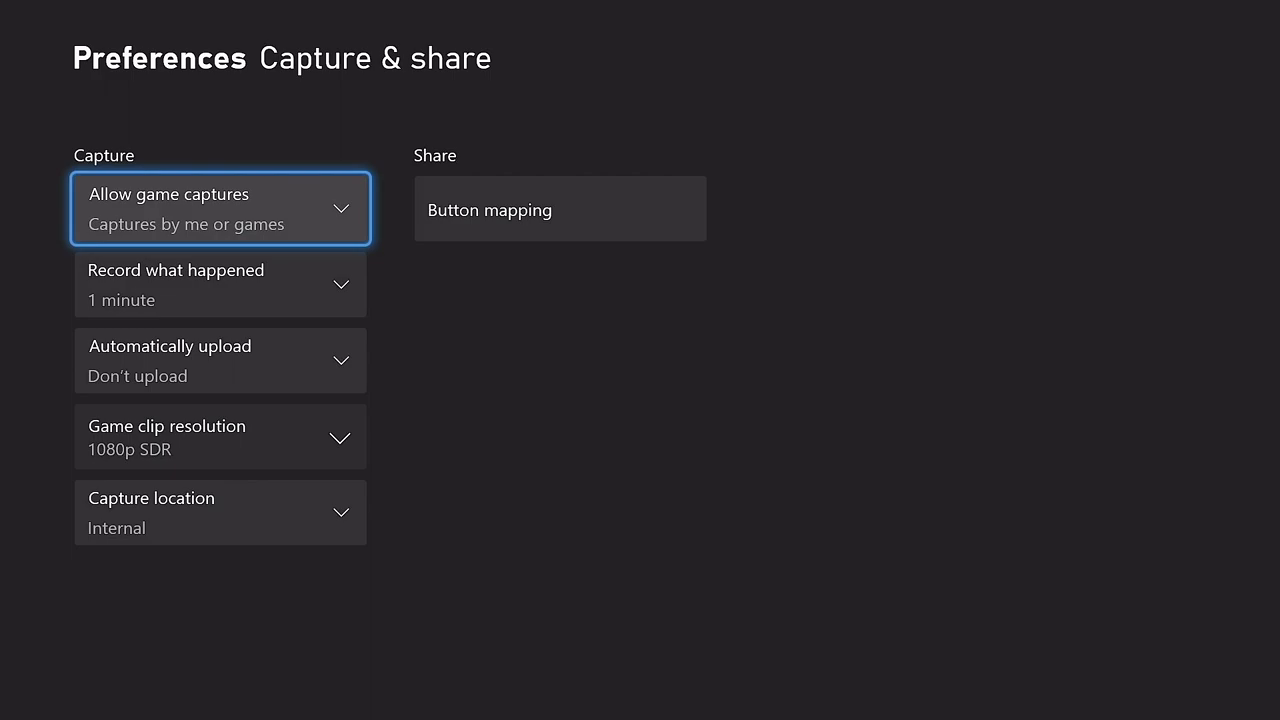
pyautogui.click(220, 436)
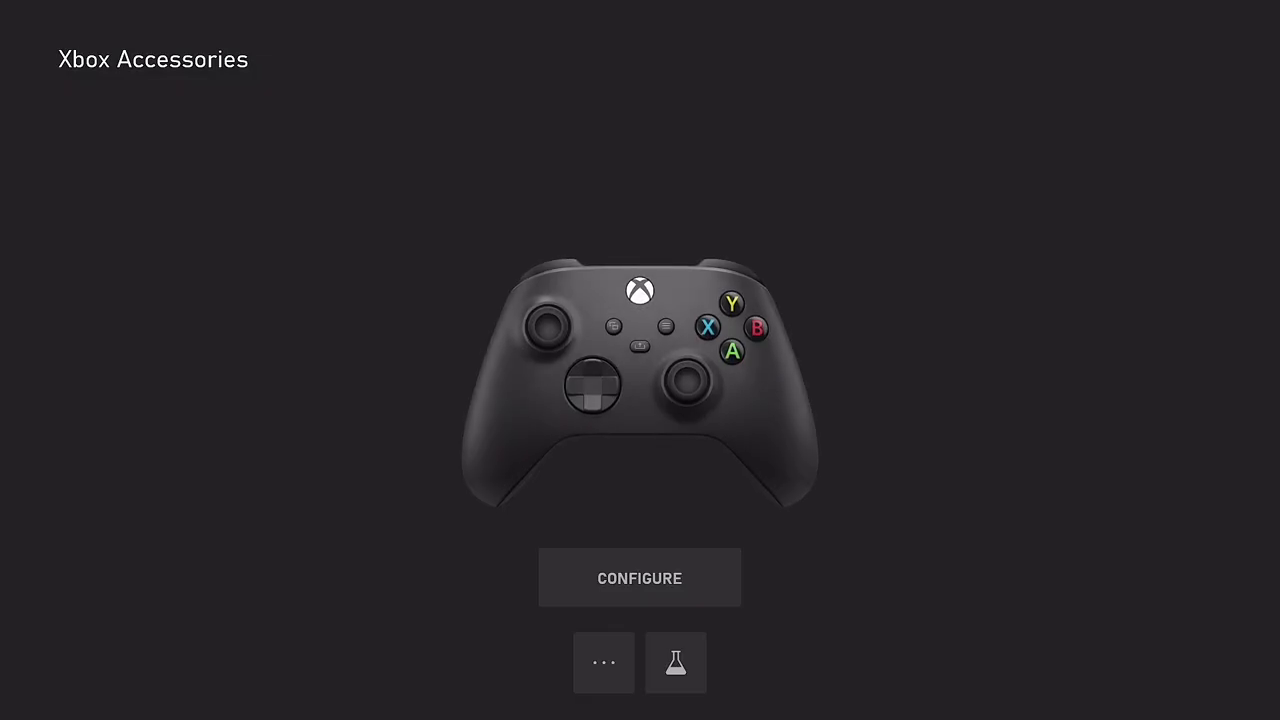
# Step: Open Profile 1's button mapping and list remappable buttons, with Share set to screenshot
pyautogui.click(603, 662)
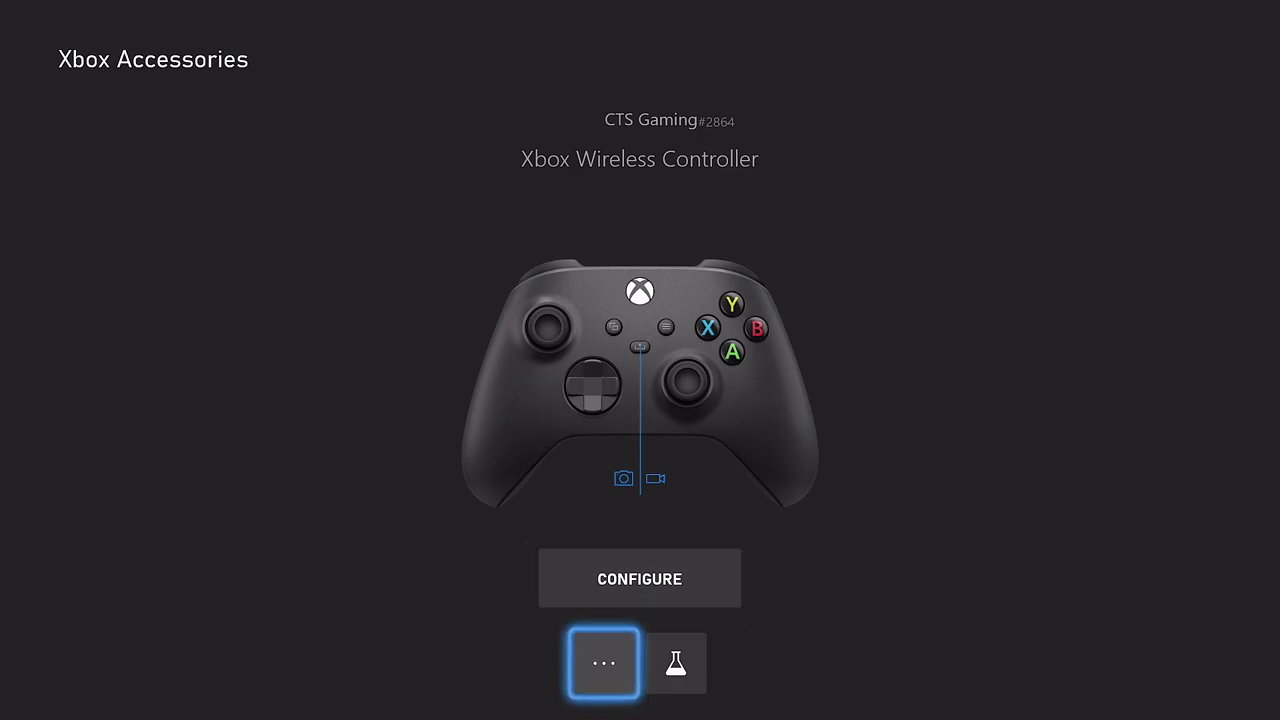
pyautogui.click(603, 662)
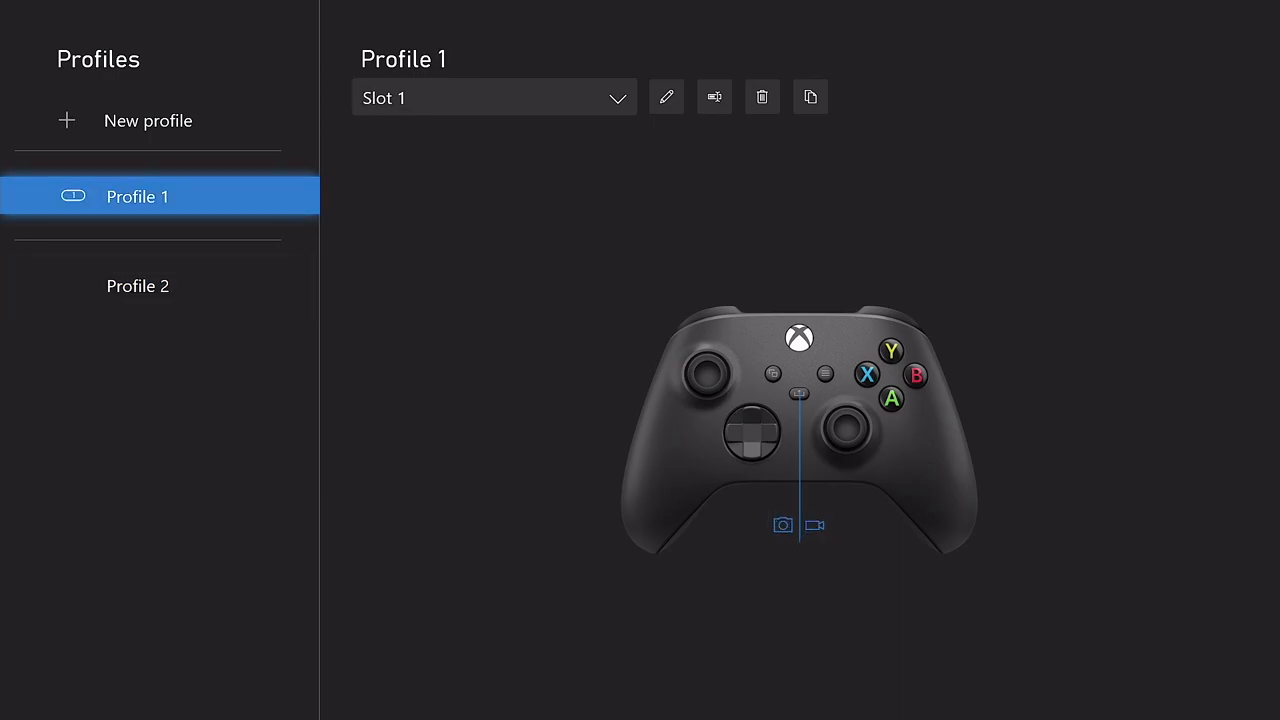
pyautogui.click(666, 97)
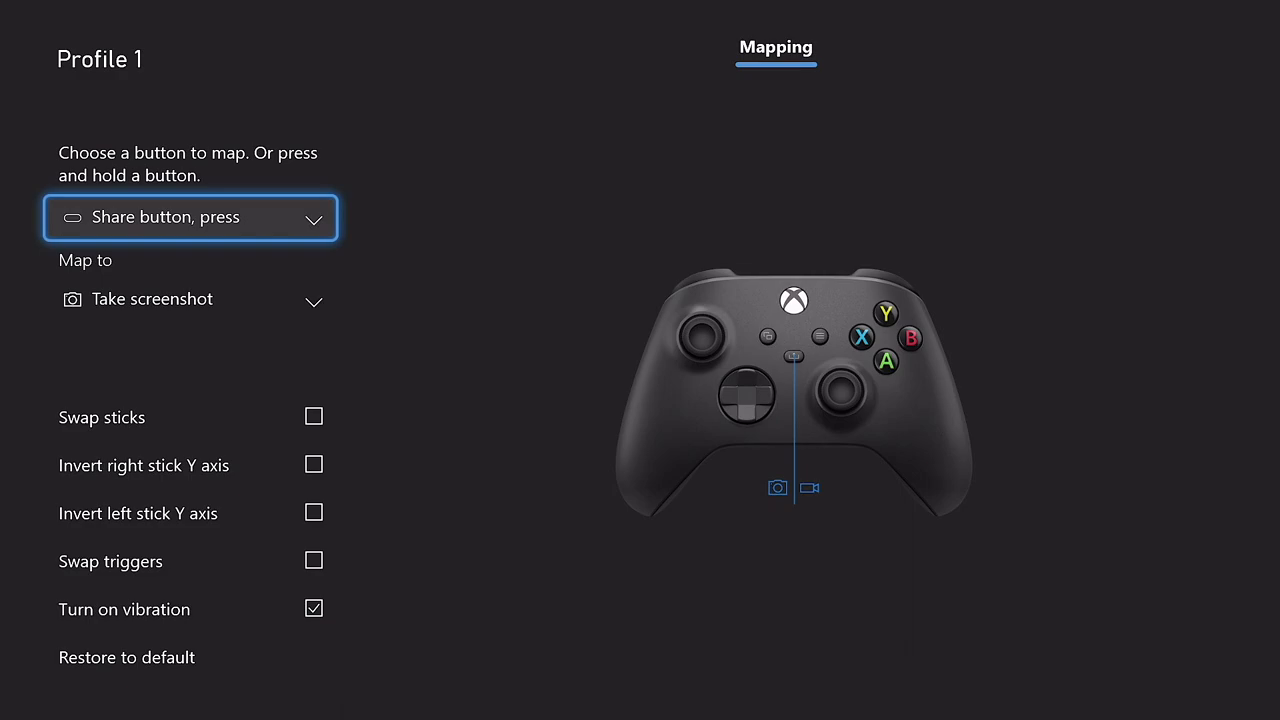
pyautogui.click(190, 217)
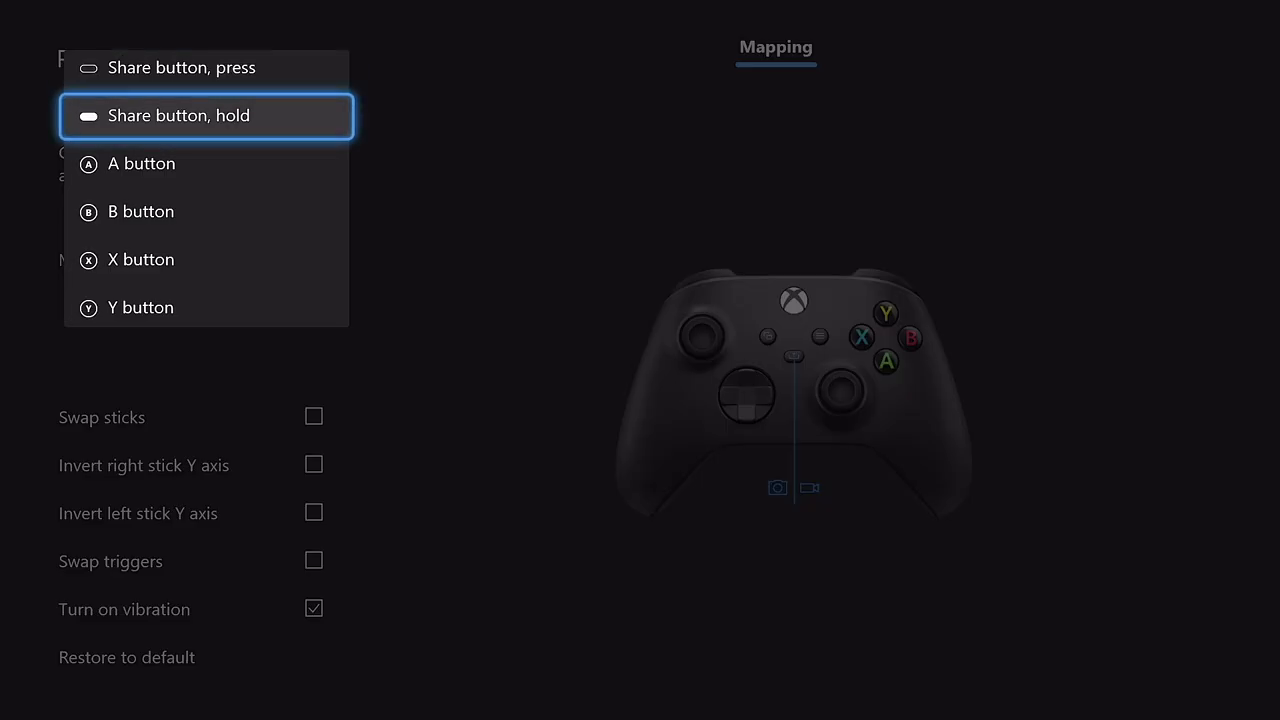